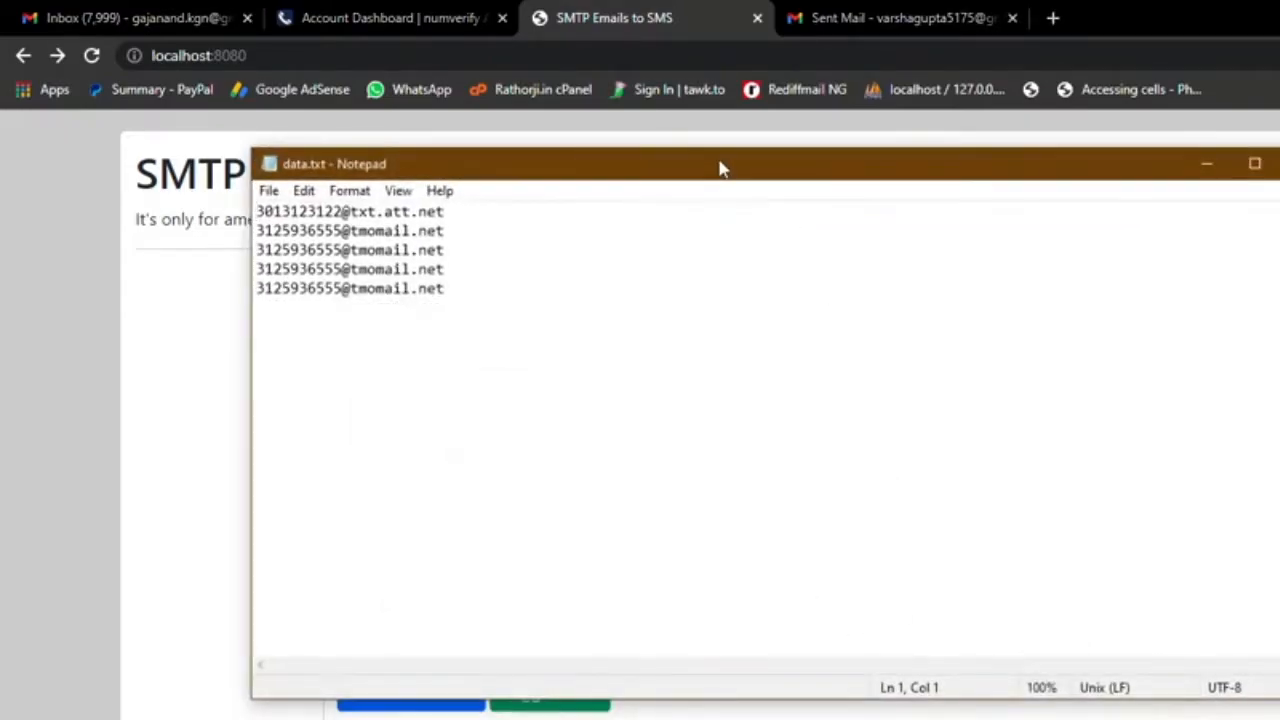
# - Move the data.txt phone email list aside and select all of its addresses
pyautogui.moveTo(720, 164); pyautogui.dragTo(1000, 160)
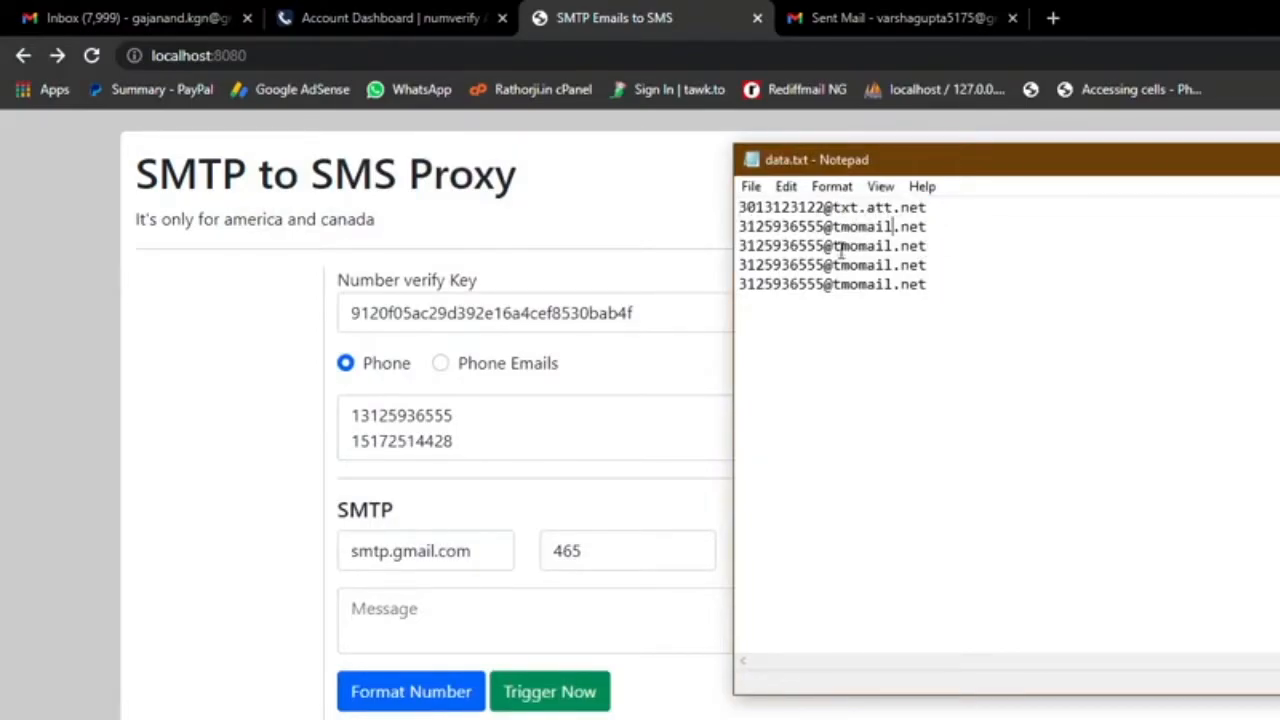
pyautogui.press('ctrl+a')
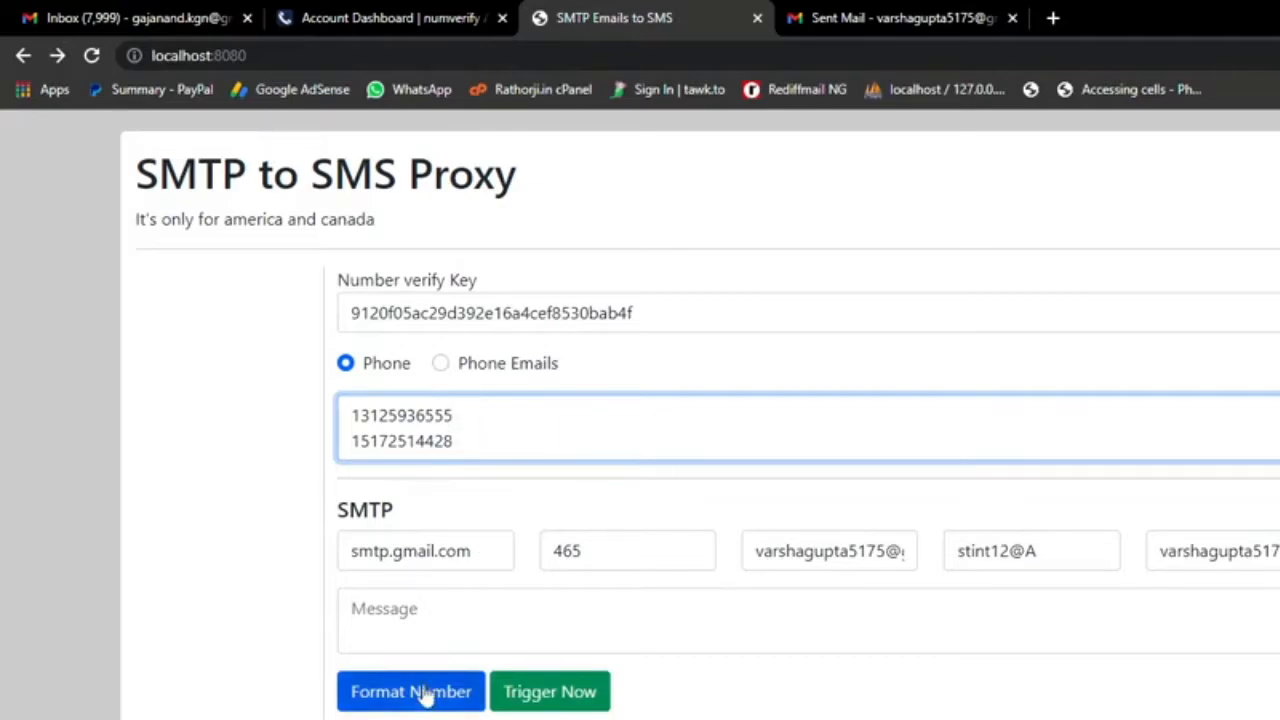
# - Join the phone numbers into one comma-separated list, then switch recipients to Phone Emails
pyautogui.click(412, 692)
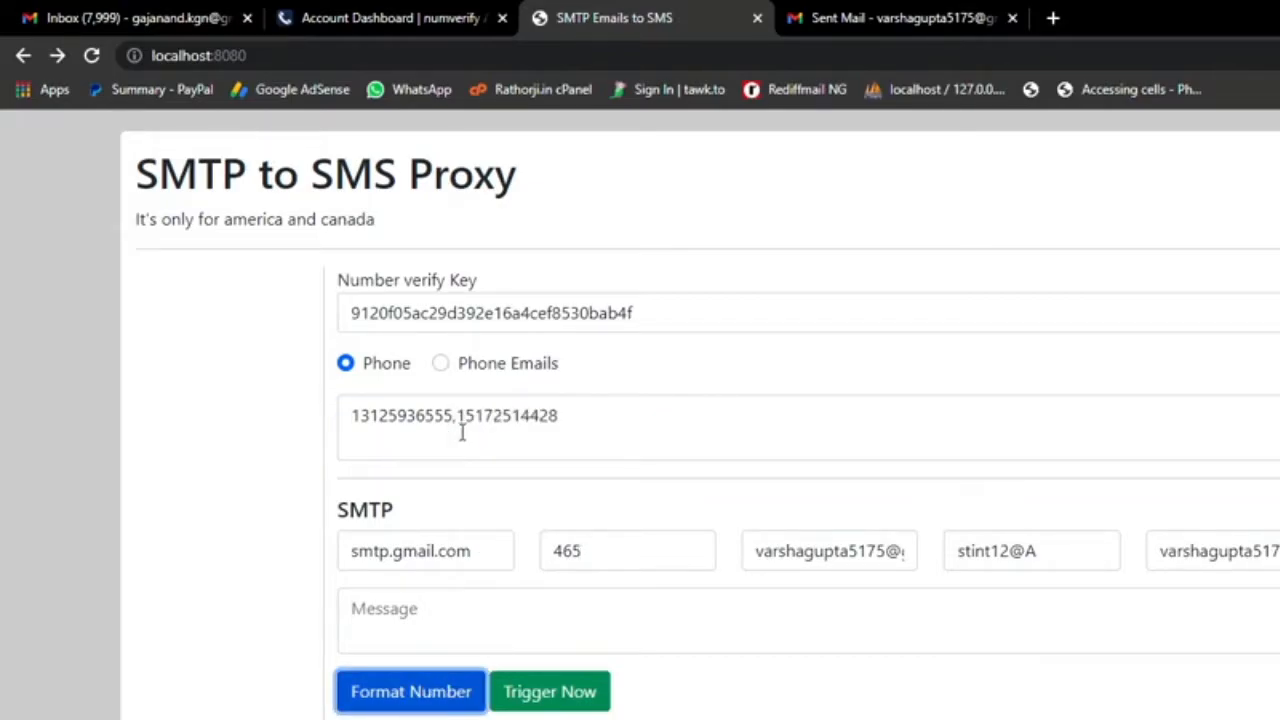
pyautogui.click(456, 416)
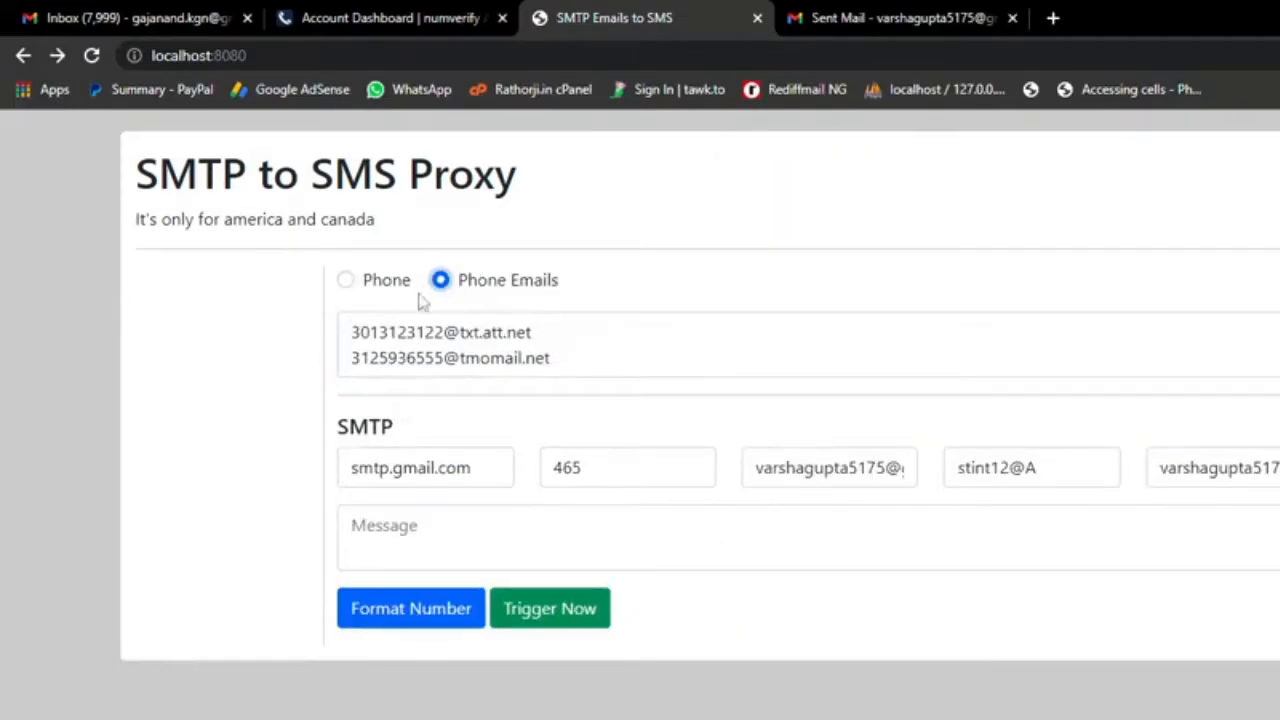
pyautogui.click(390, 18)
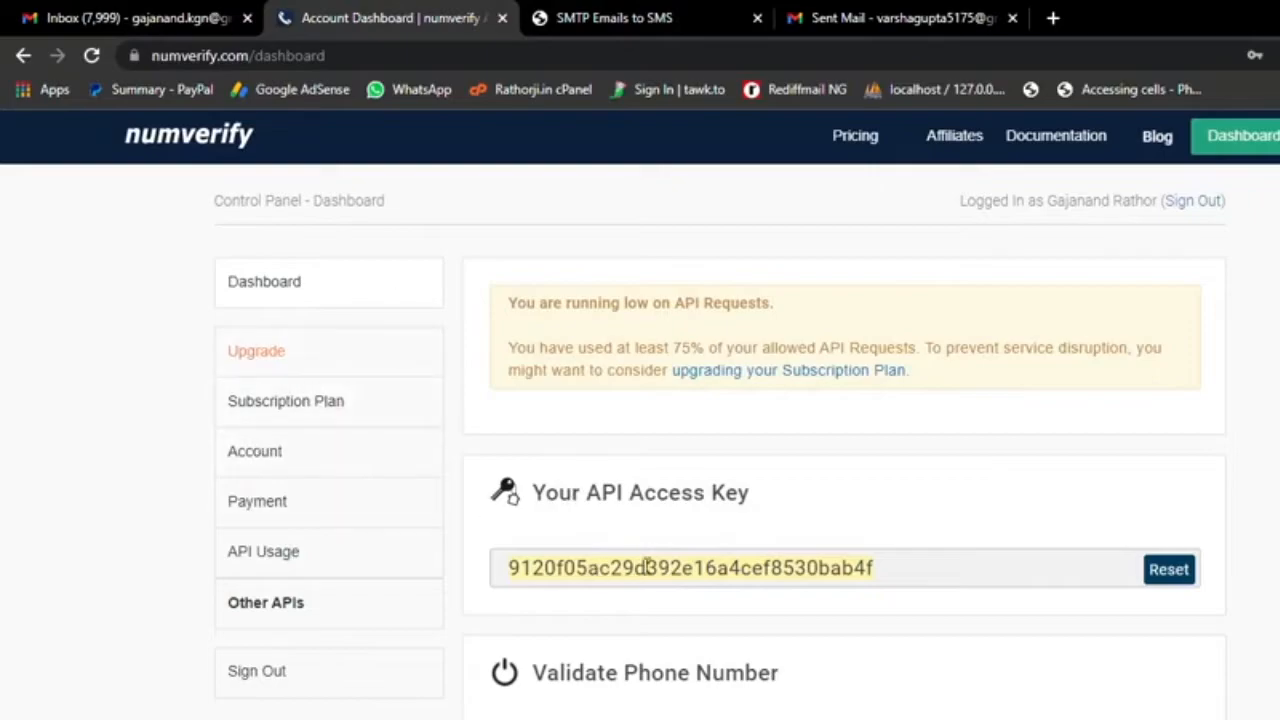
pyautogui.click(612, 18)
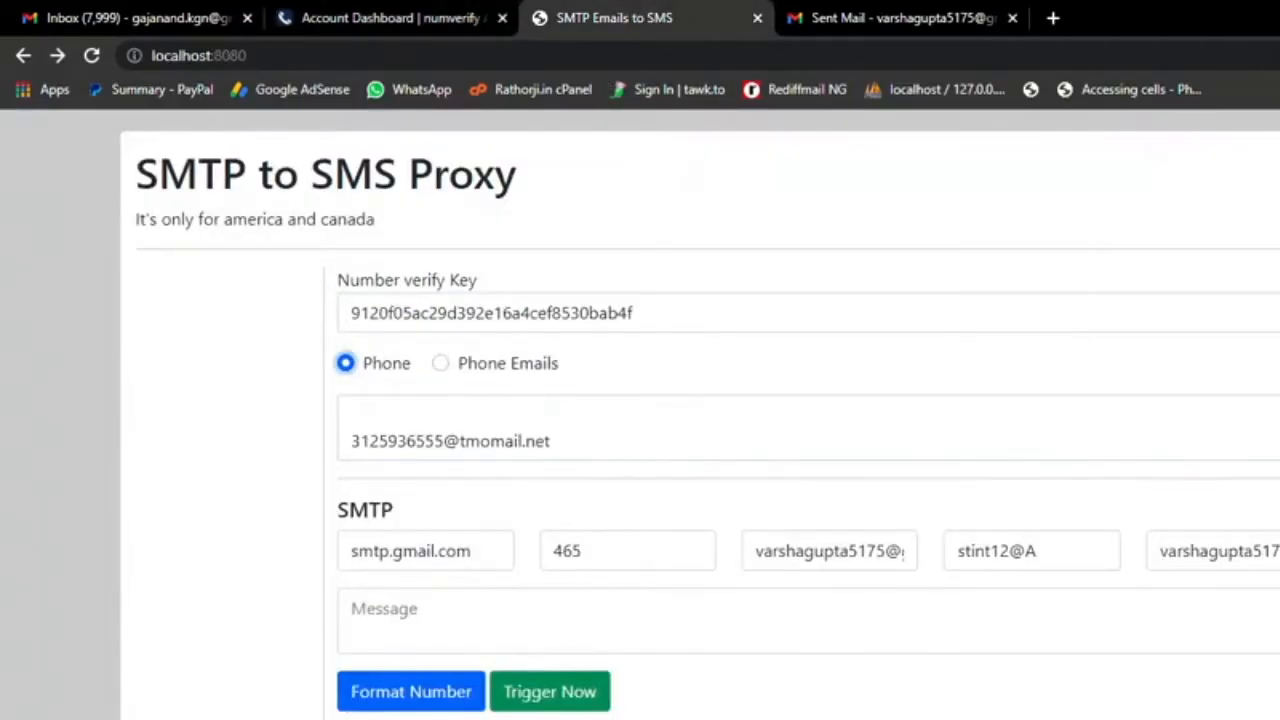
pyautogui.tripleClick(450, 442)
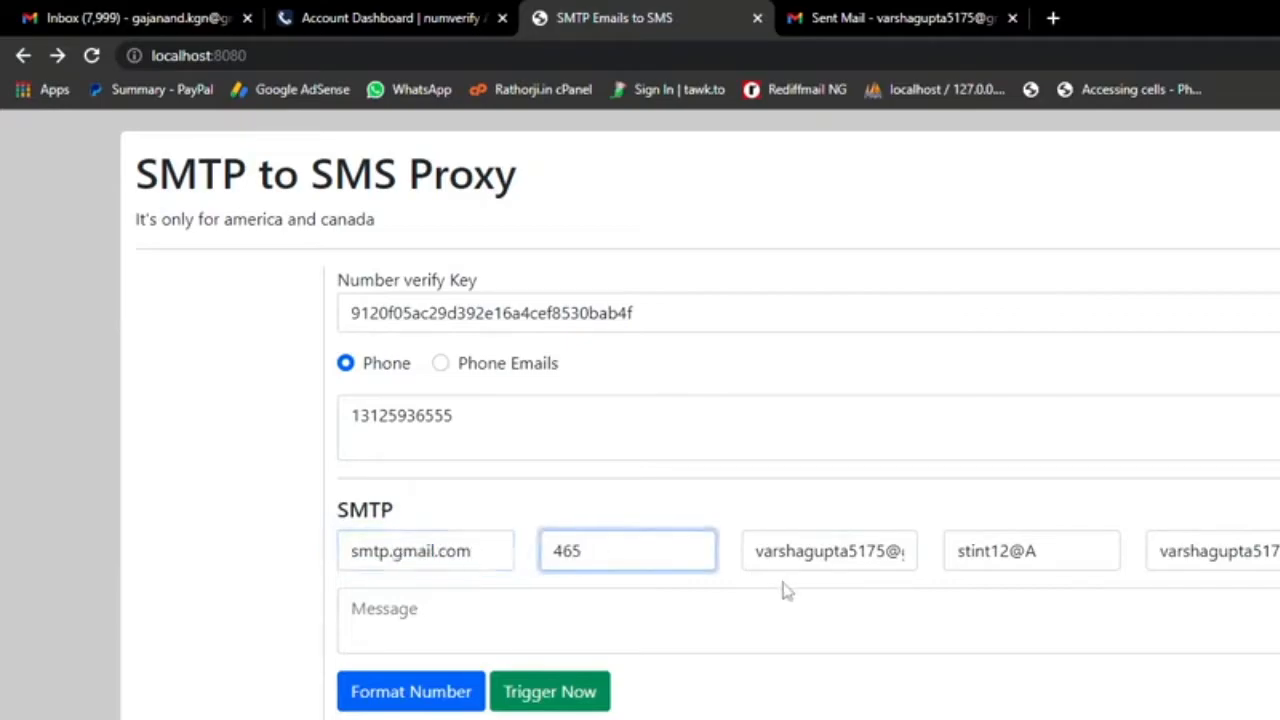
# - Select the data.txt email list text, then clear the selection
pyautogui.tripleClick(1216, 550)
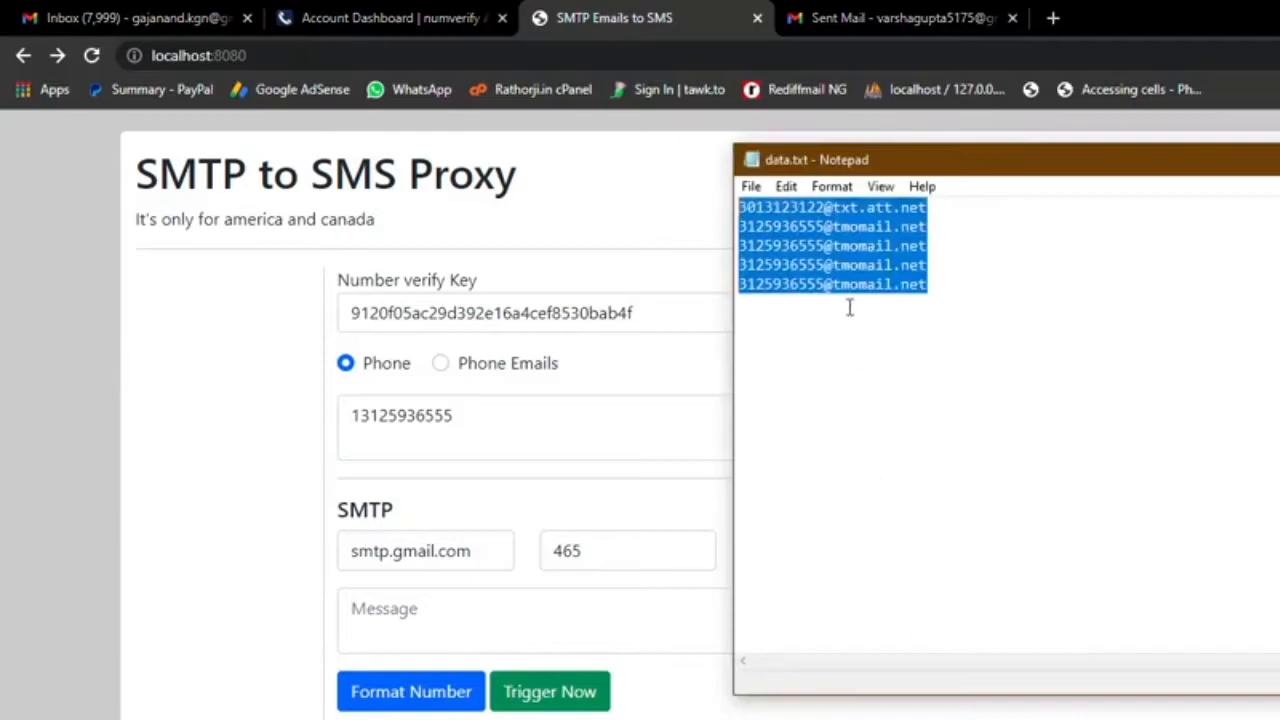
pyautogui.click(840, 304)
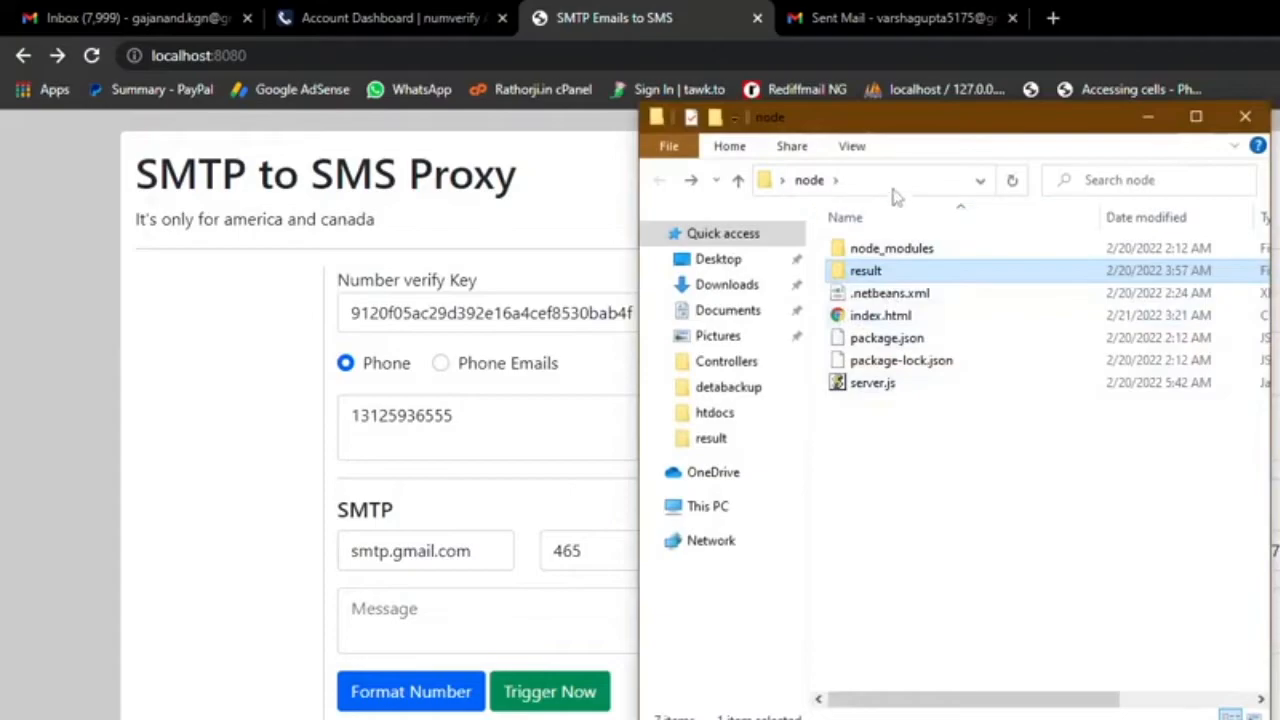
# - Navigate toward the node folder and enter 'Test emssag' as message text
pyautogui.write('no')
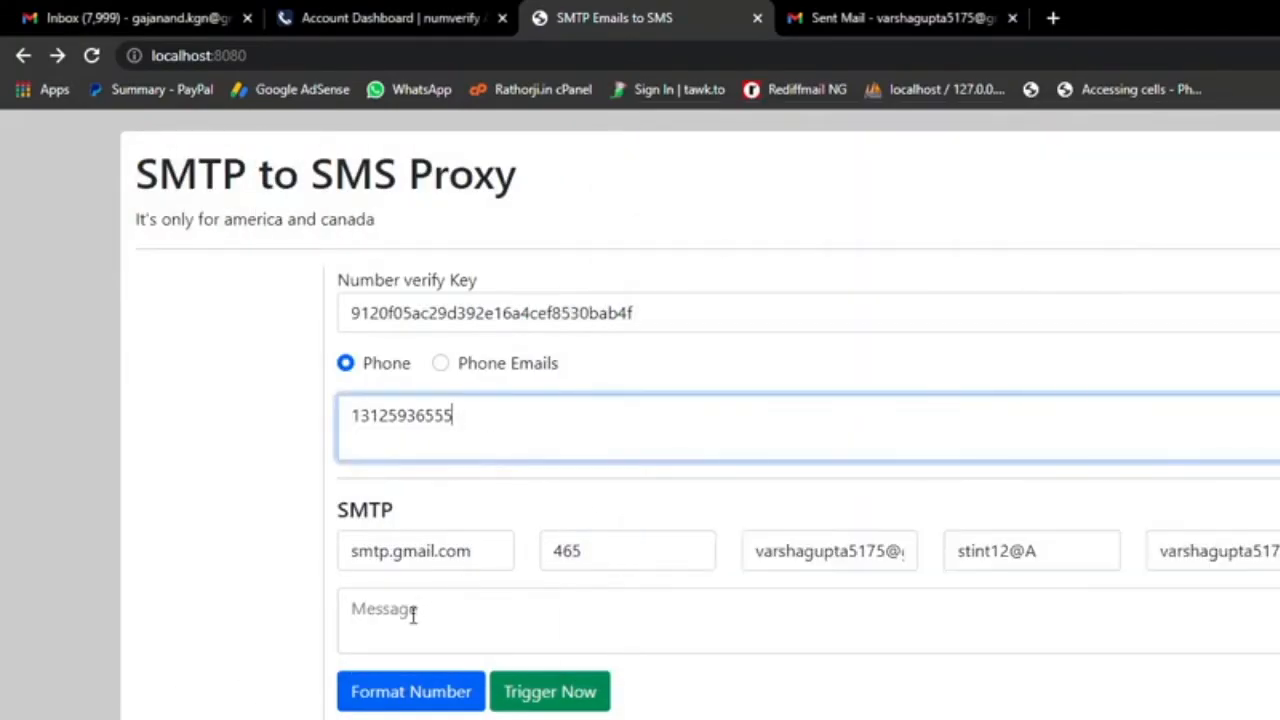
pyautogui.write('Test emssag')
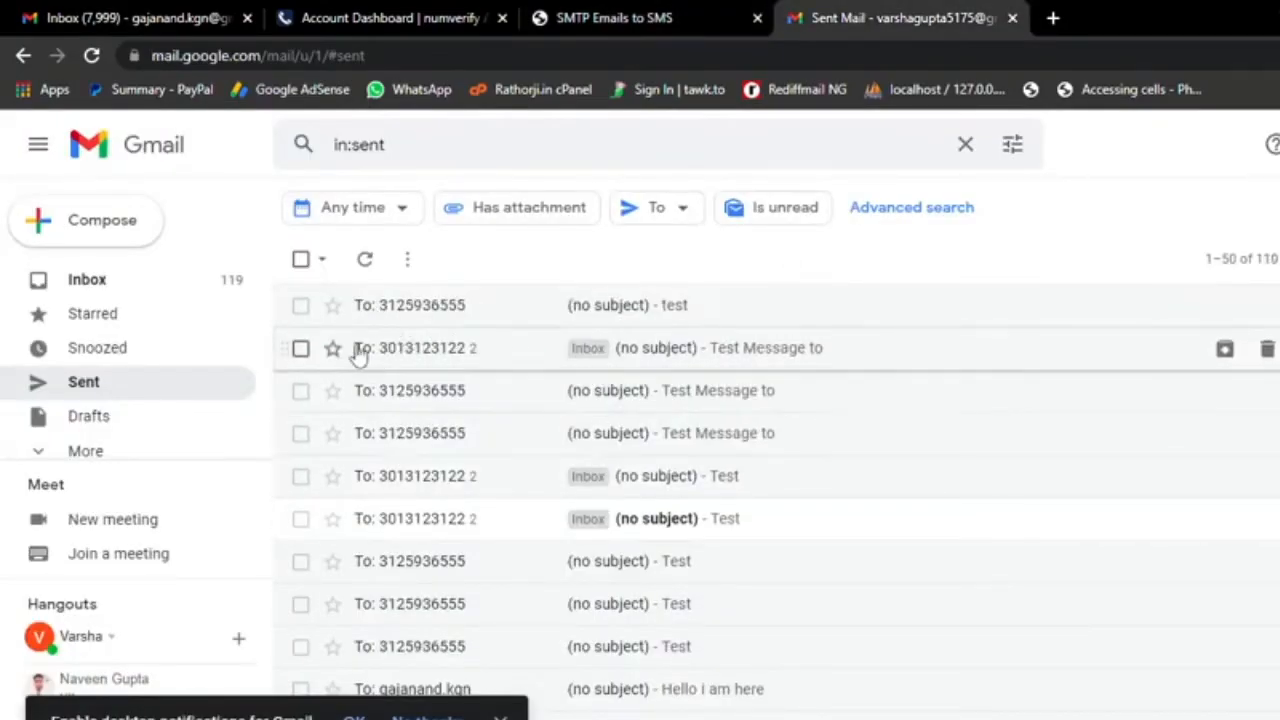
pyautogui.moveTo(928, 348)
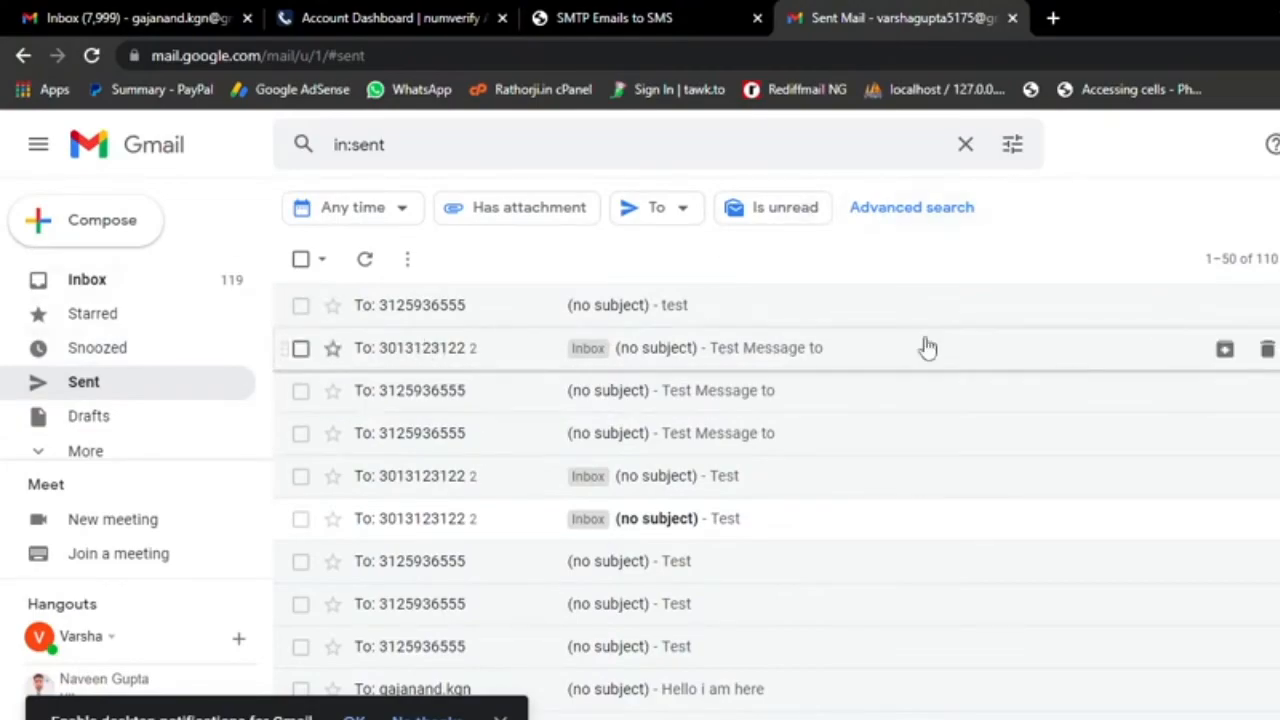
pyautogui.moveTo(450, 304)
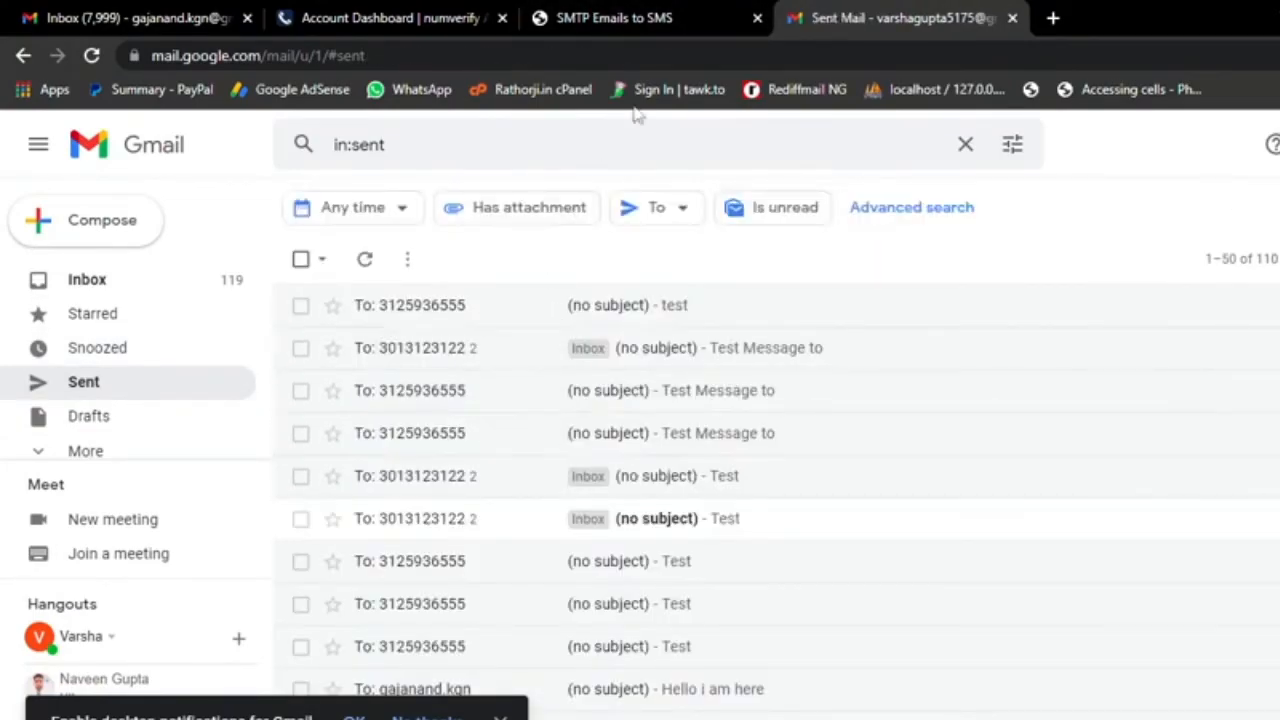
# - Return to the SMS proxy form and Trigger Now to send the SMS via the email gateway
pyautogui.click(614, 18)
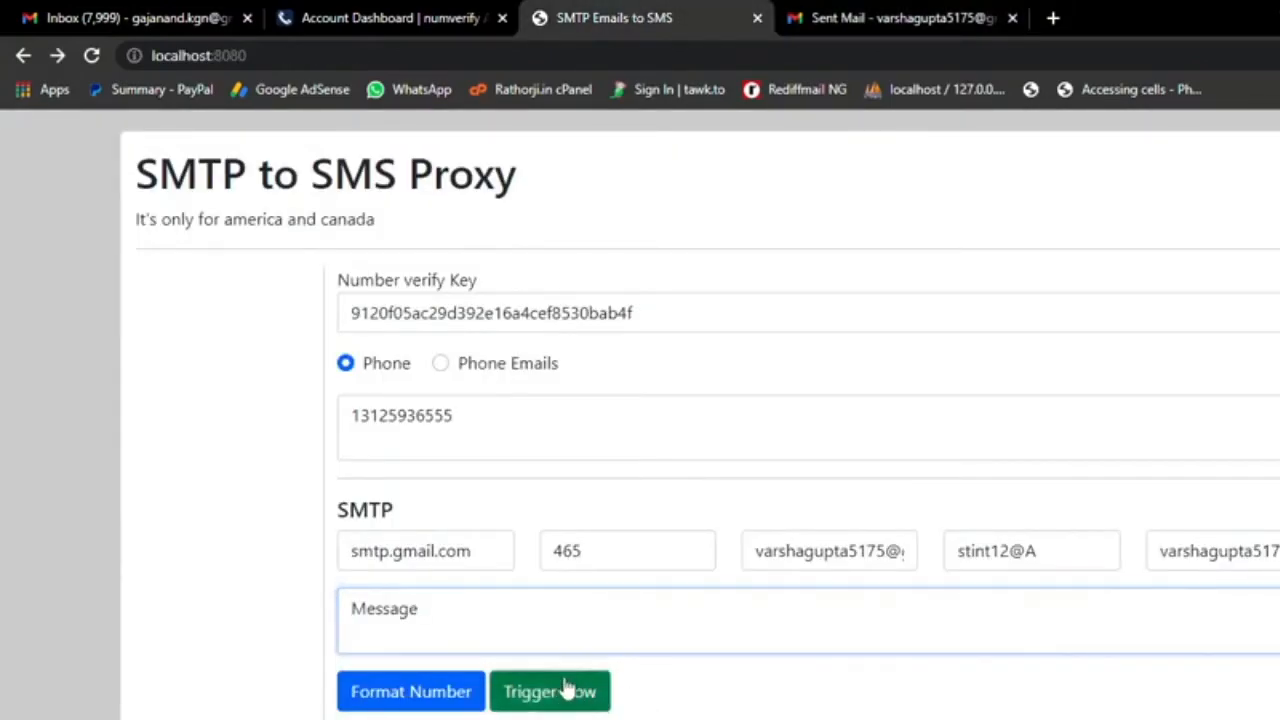
pyautogui.click(550, 692)
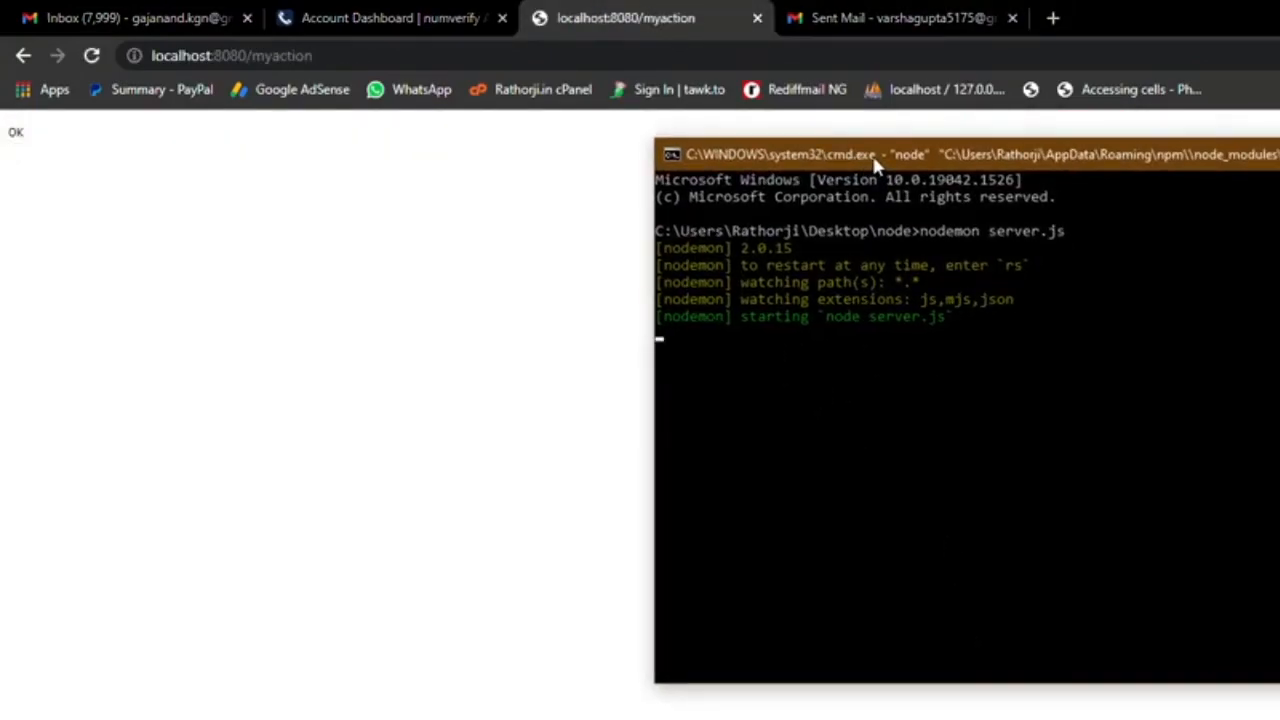